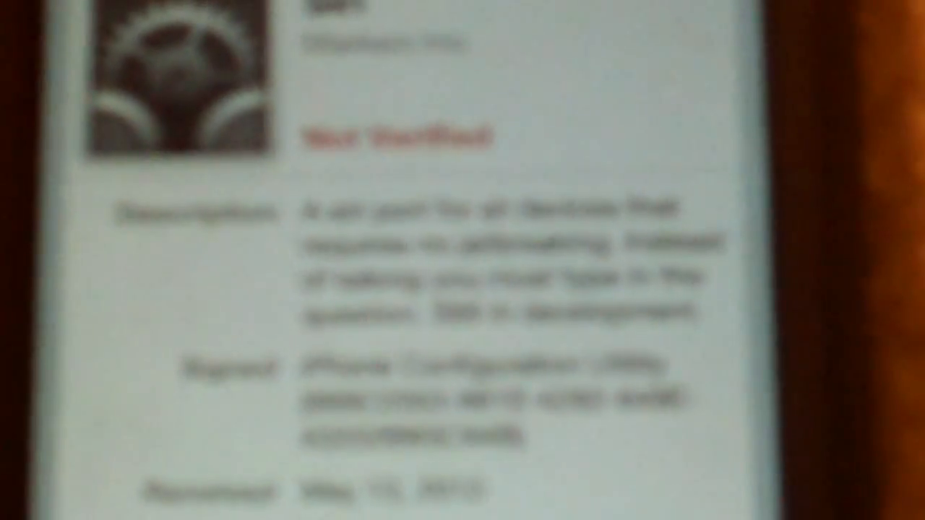
{"action": "scroll", "scroll_direction": "up", "scroll_amount": 3}
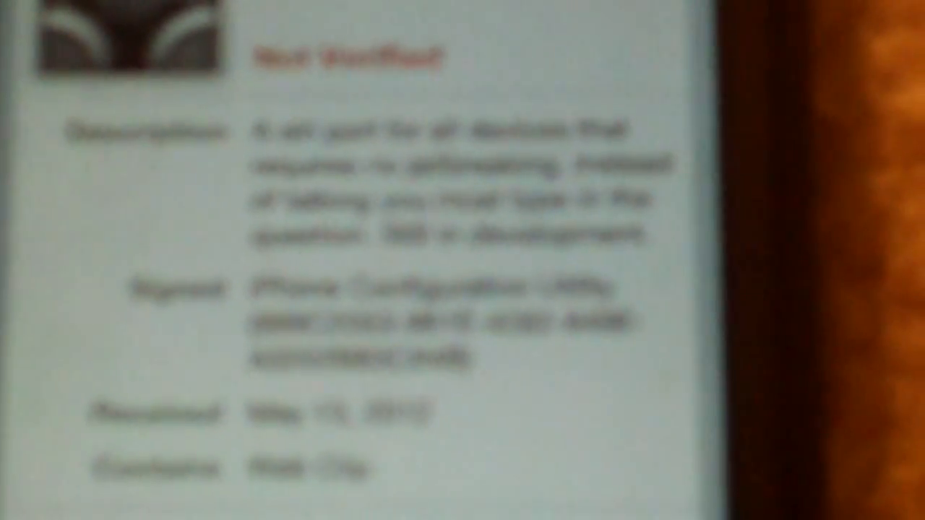